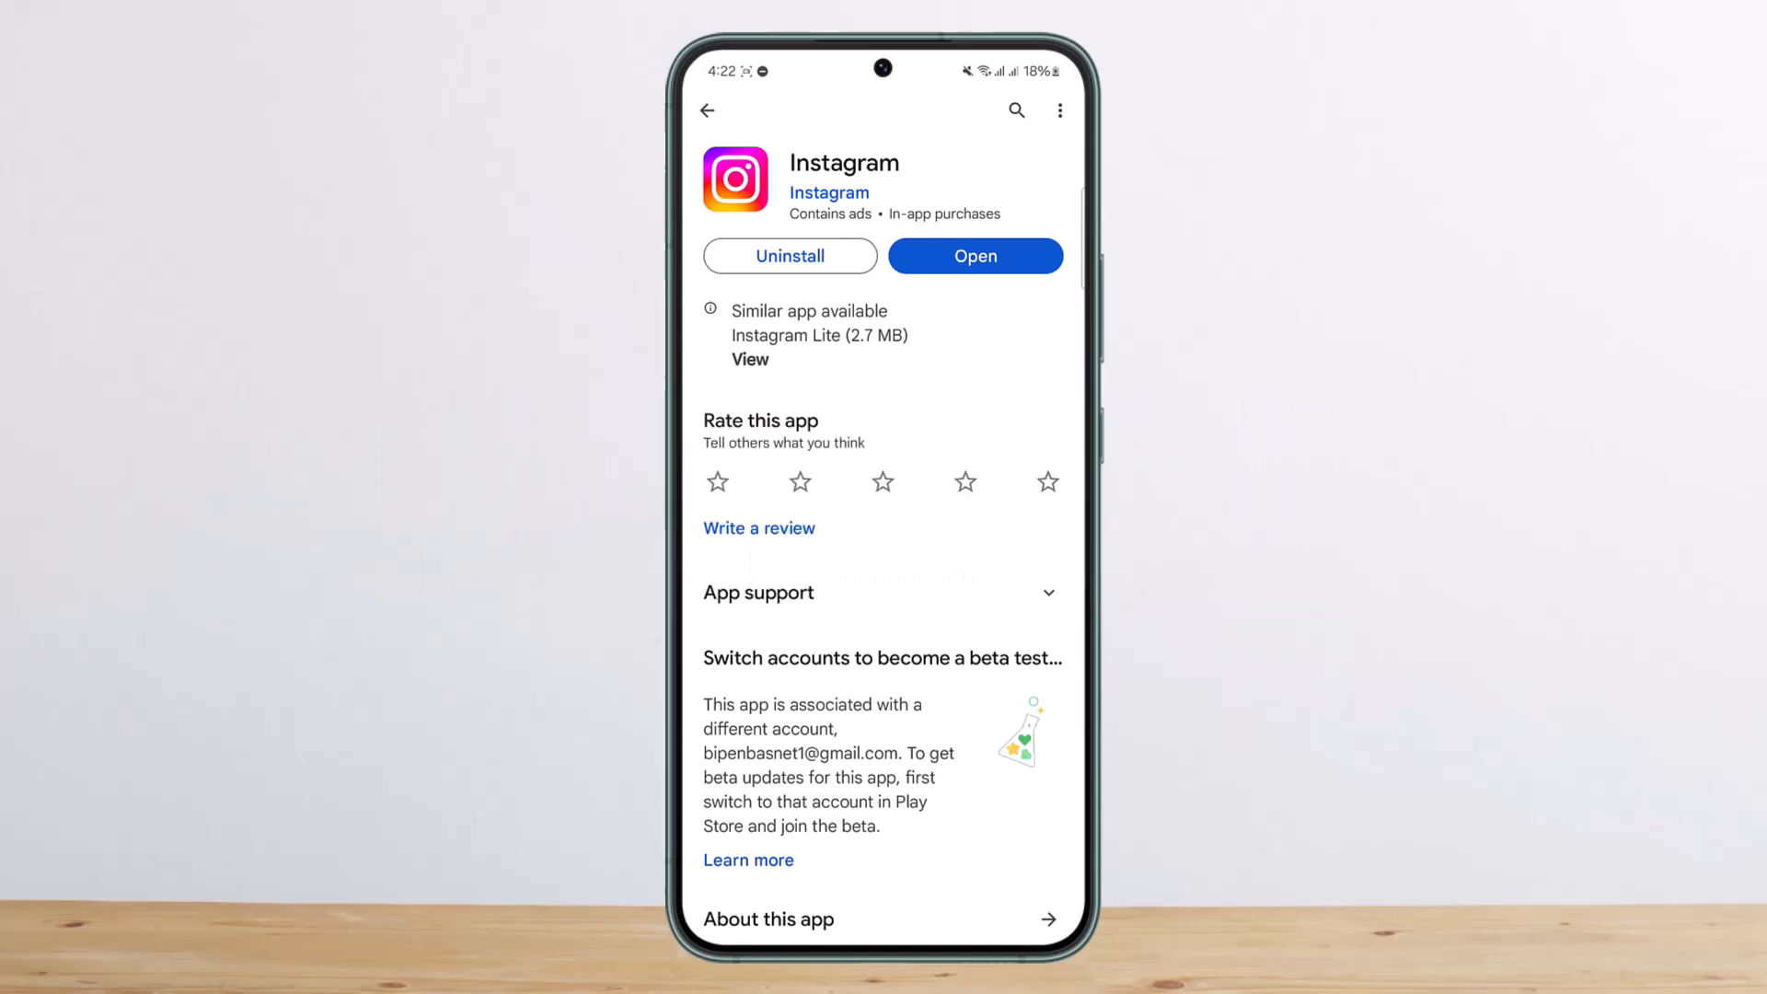
# Launch Instagram from the Play Store and start creating new content
pyautogui.click(976, 256)
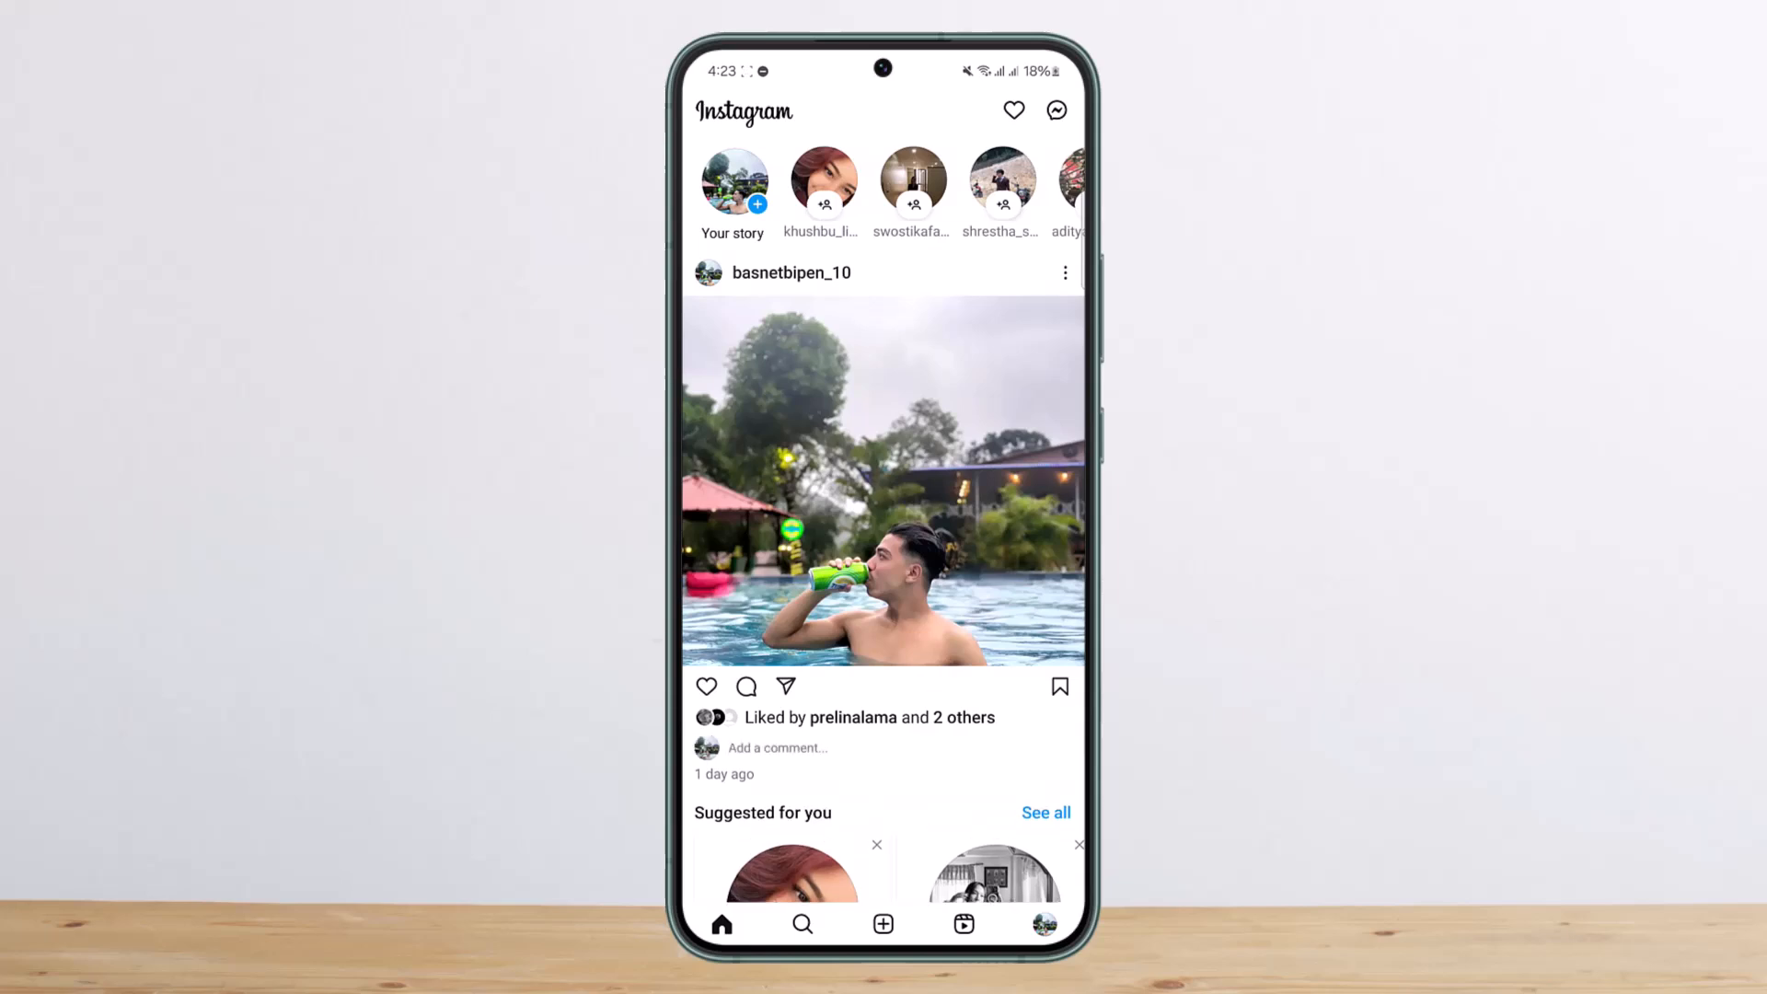
pyautogui.click(882, 922)
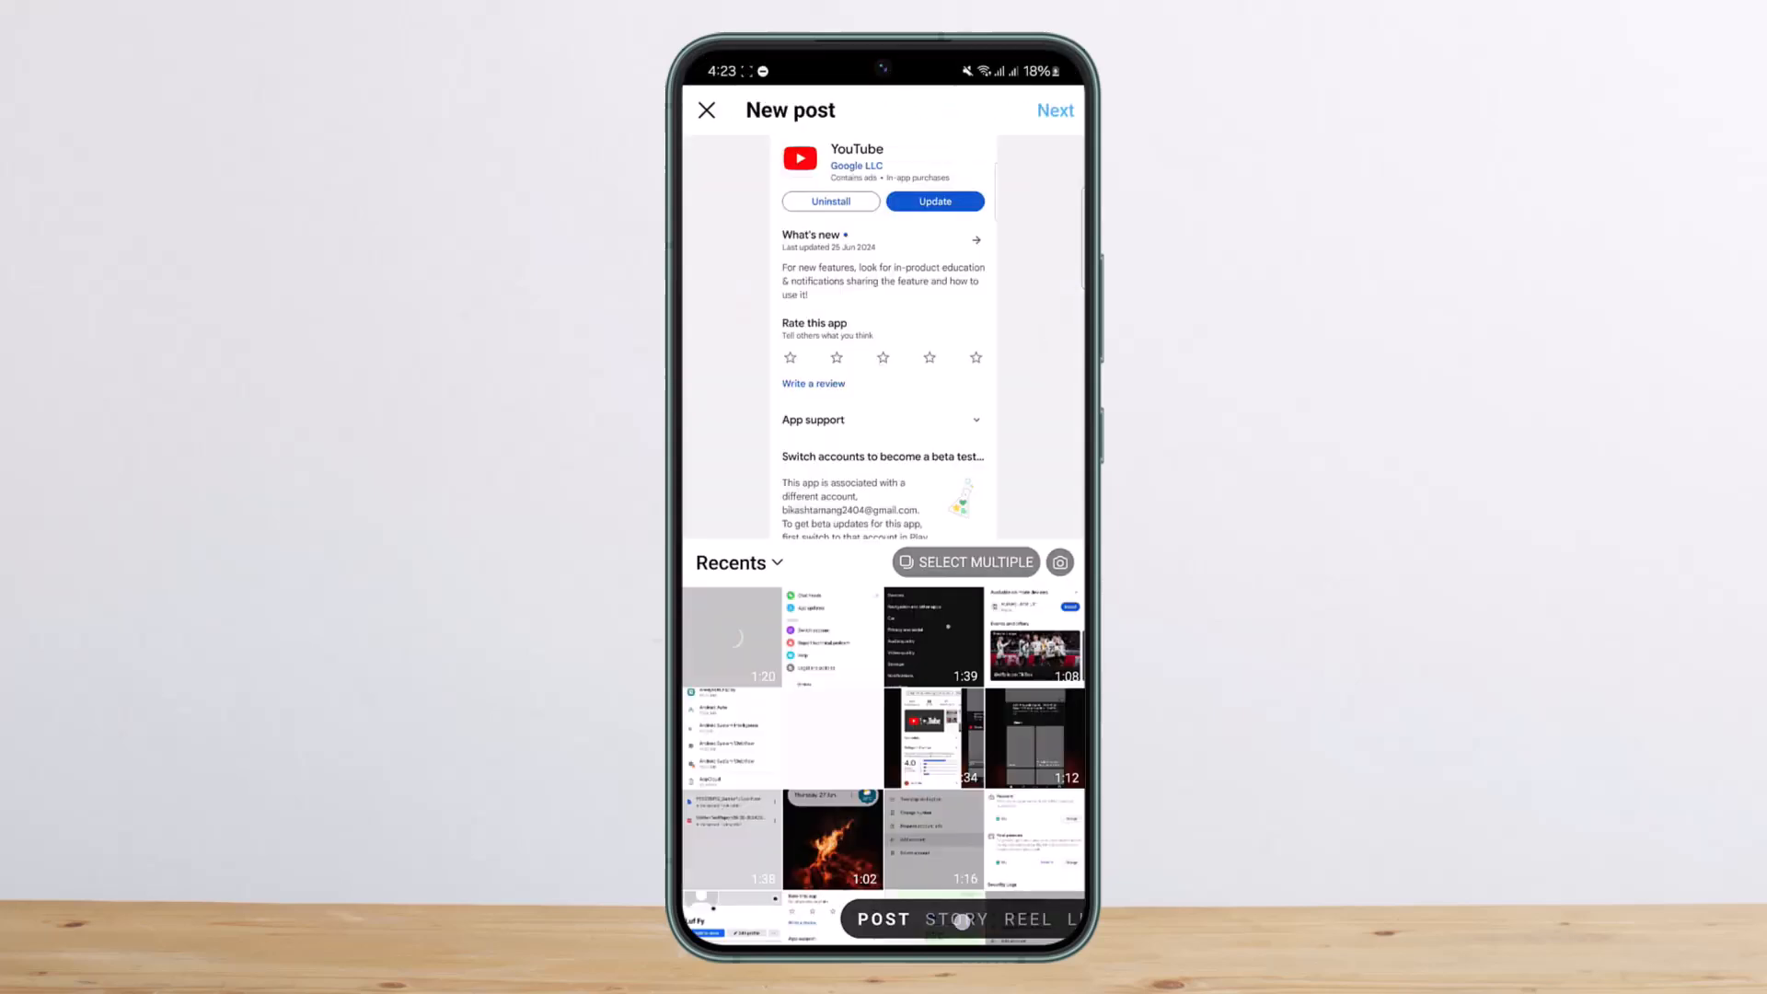
# Switch to STORY mode and browse Recents to pick the backlit silhouette photo
pyautogui.click(957, 918)
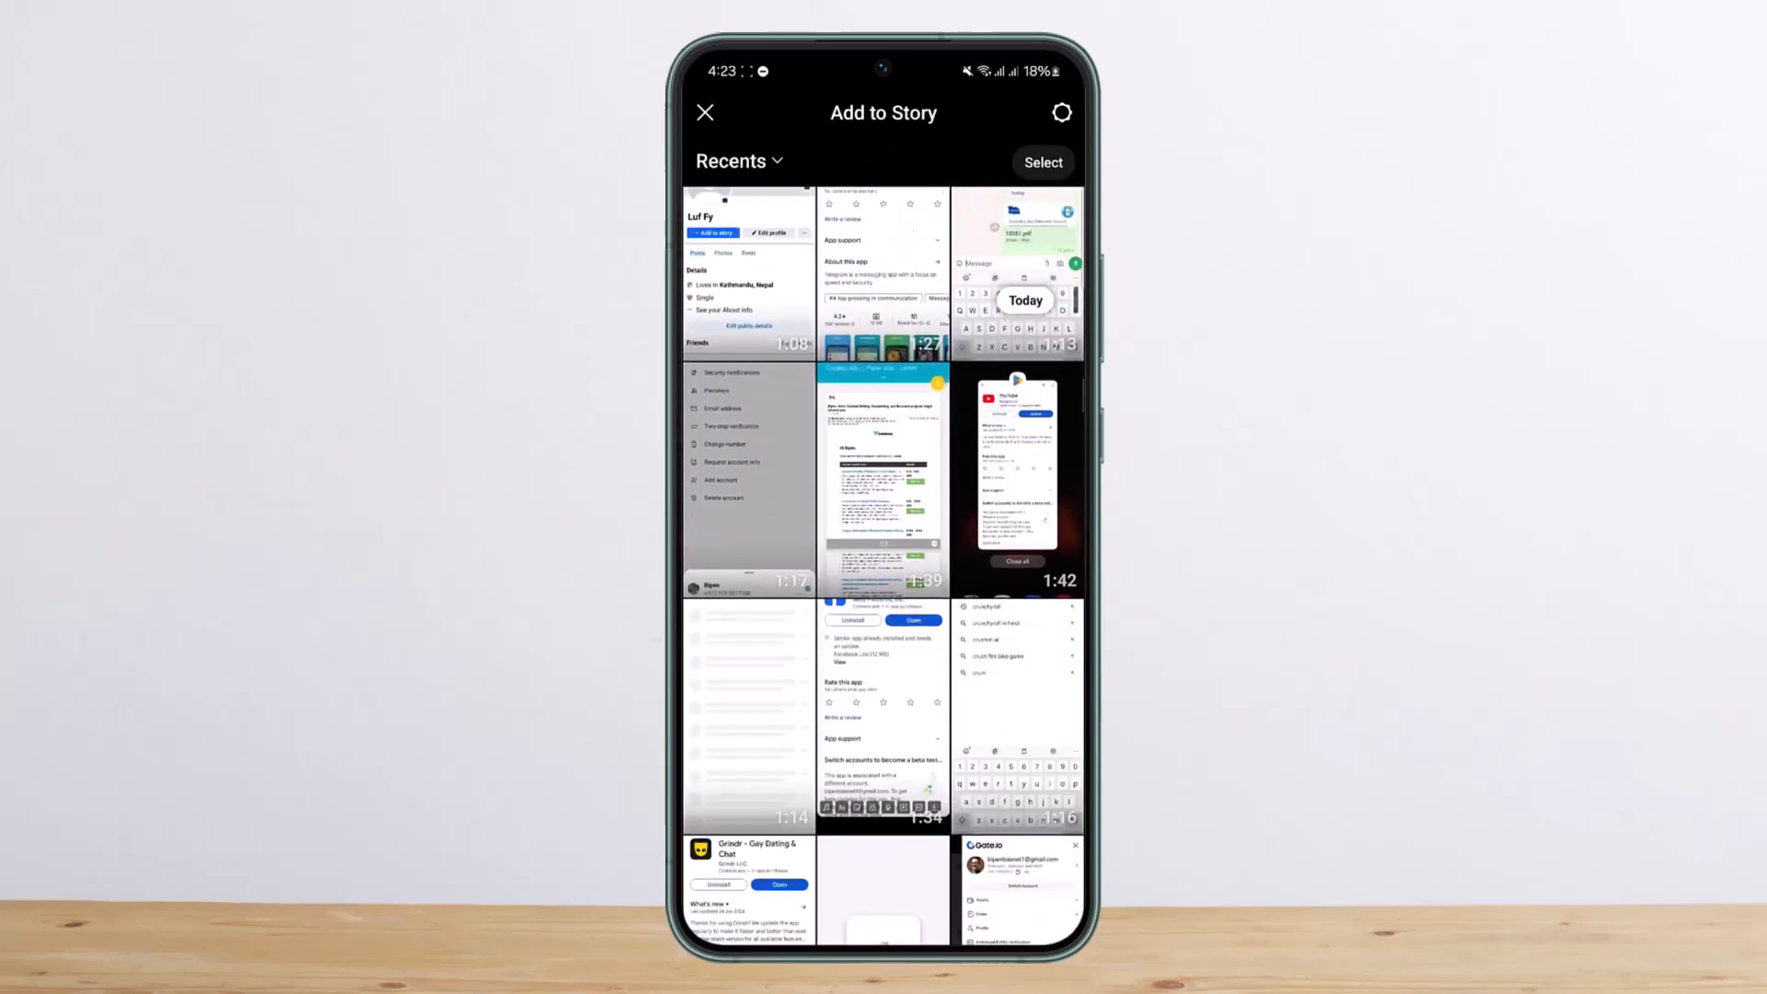
pyautogui.scroll(-3)
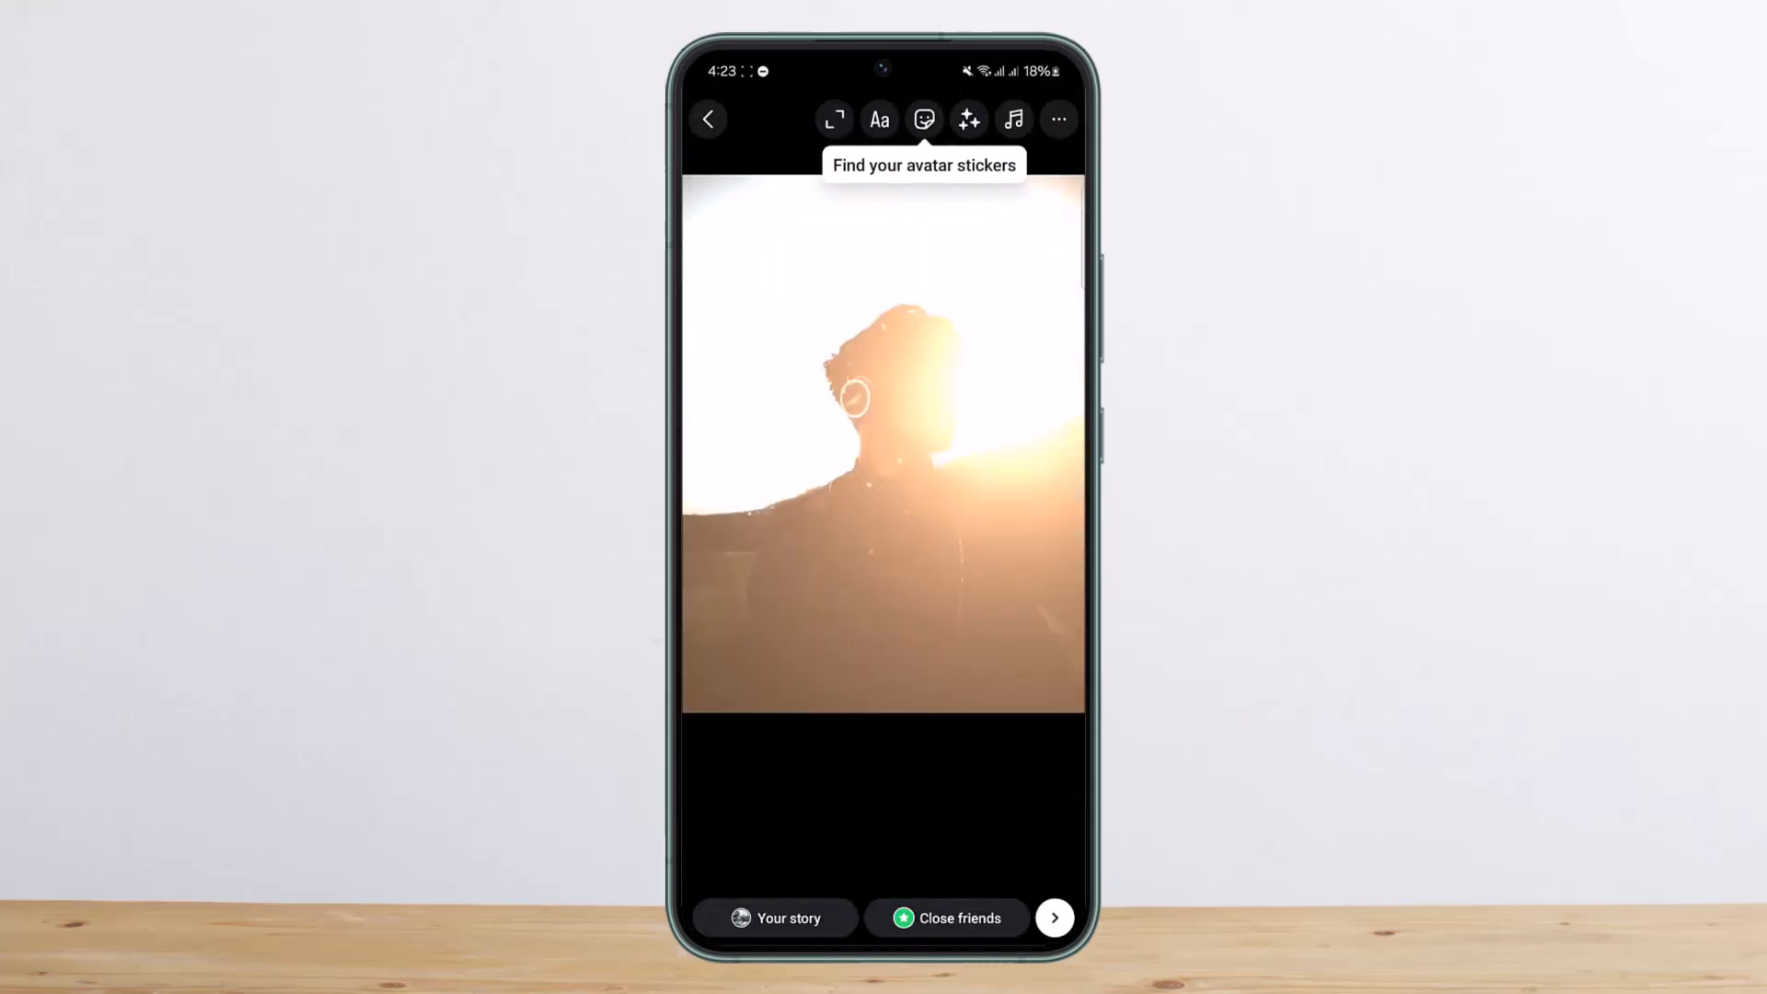
pyautogui.click(880, 119)
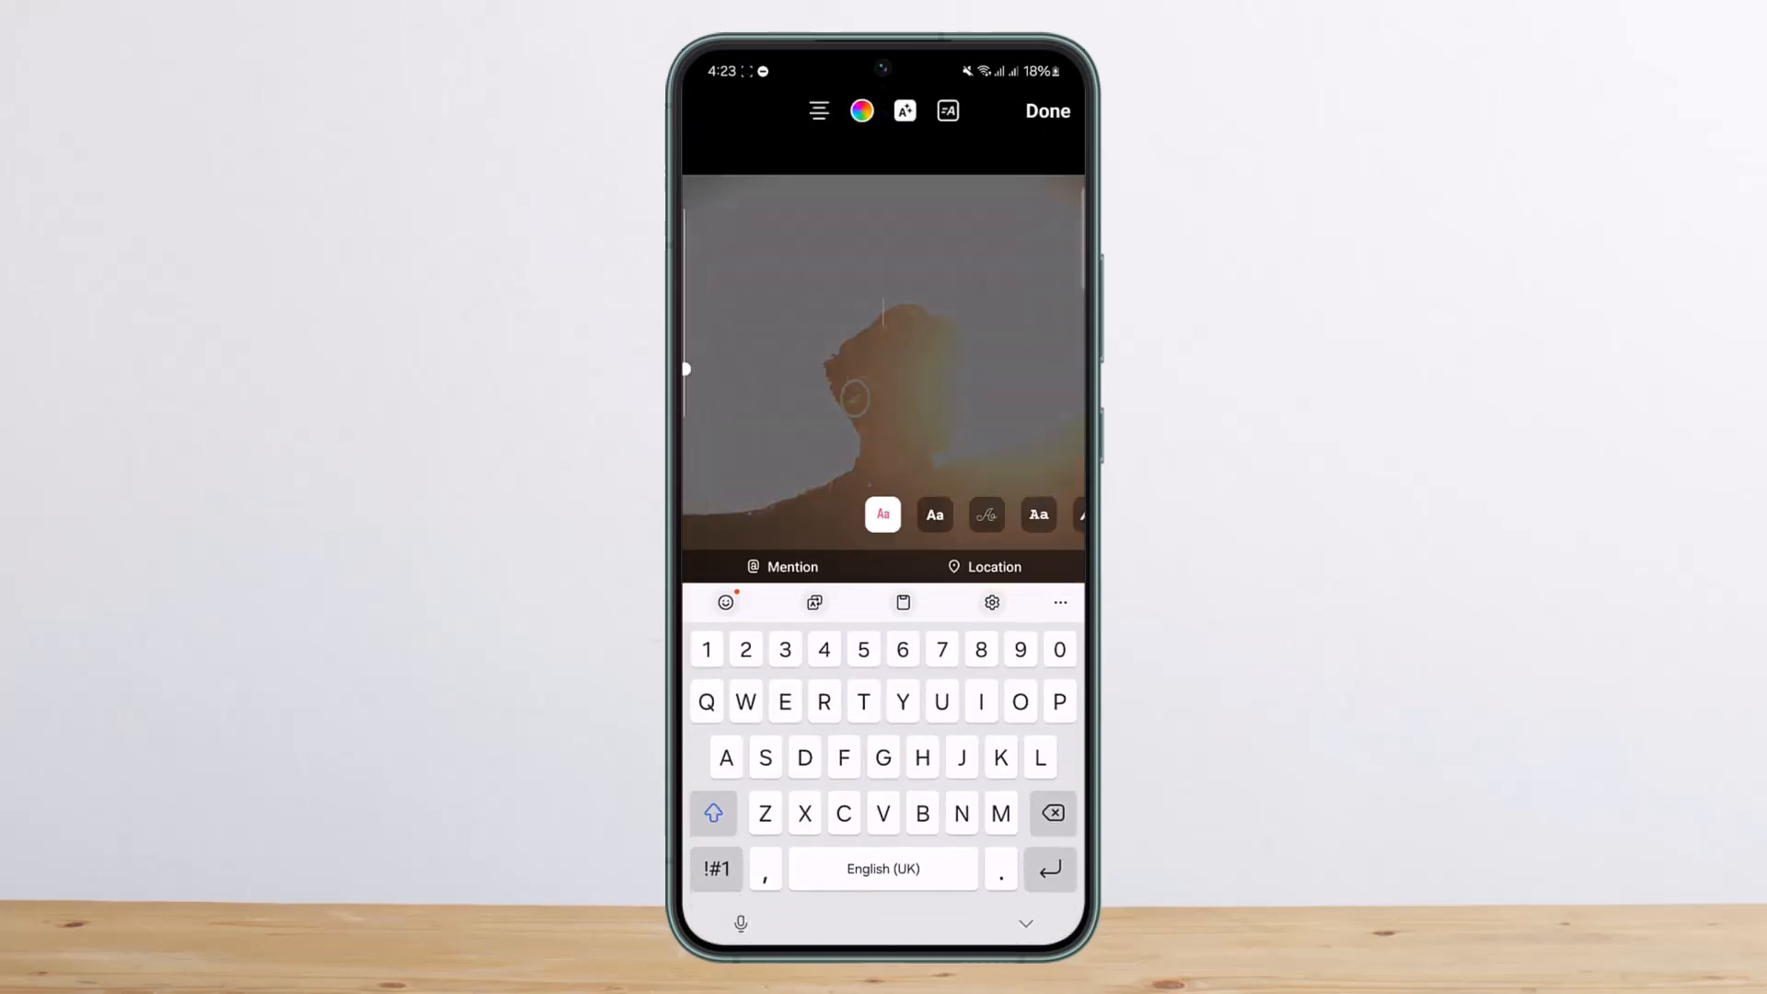
pyautogui.click(716, 867)
pyautogui.write('@')
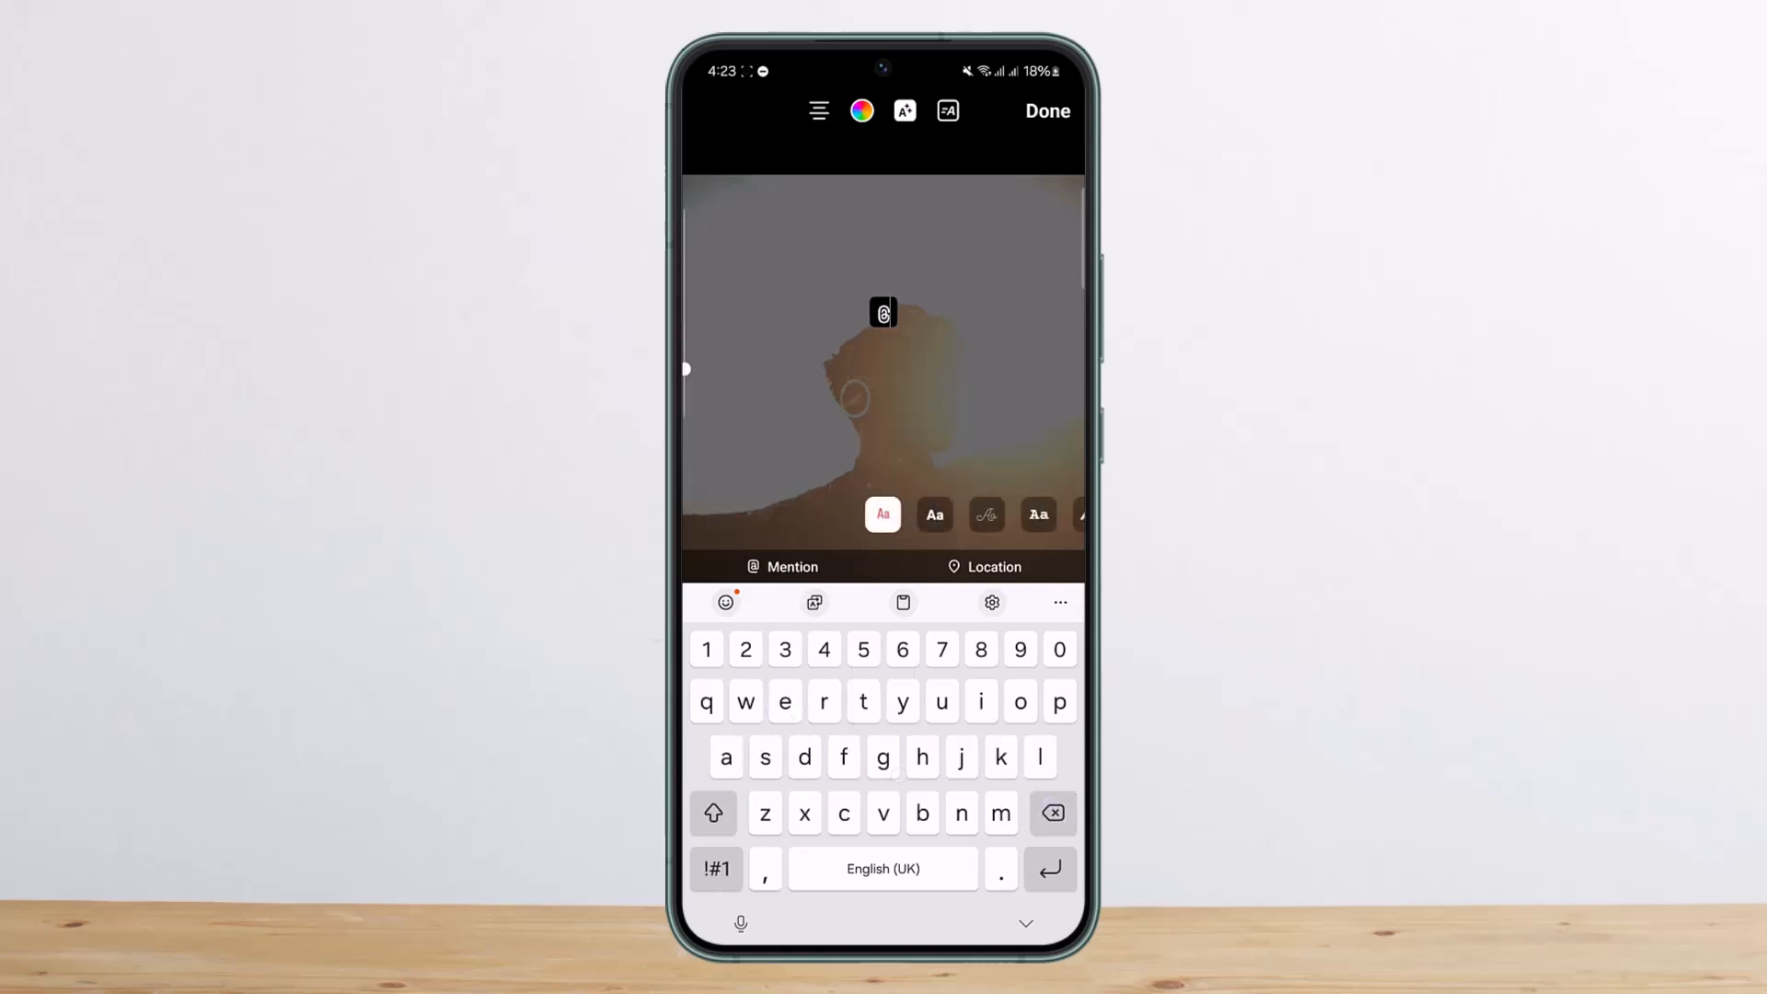
pyautogui.write('espnfc')
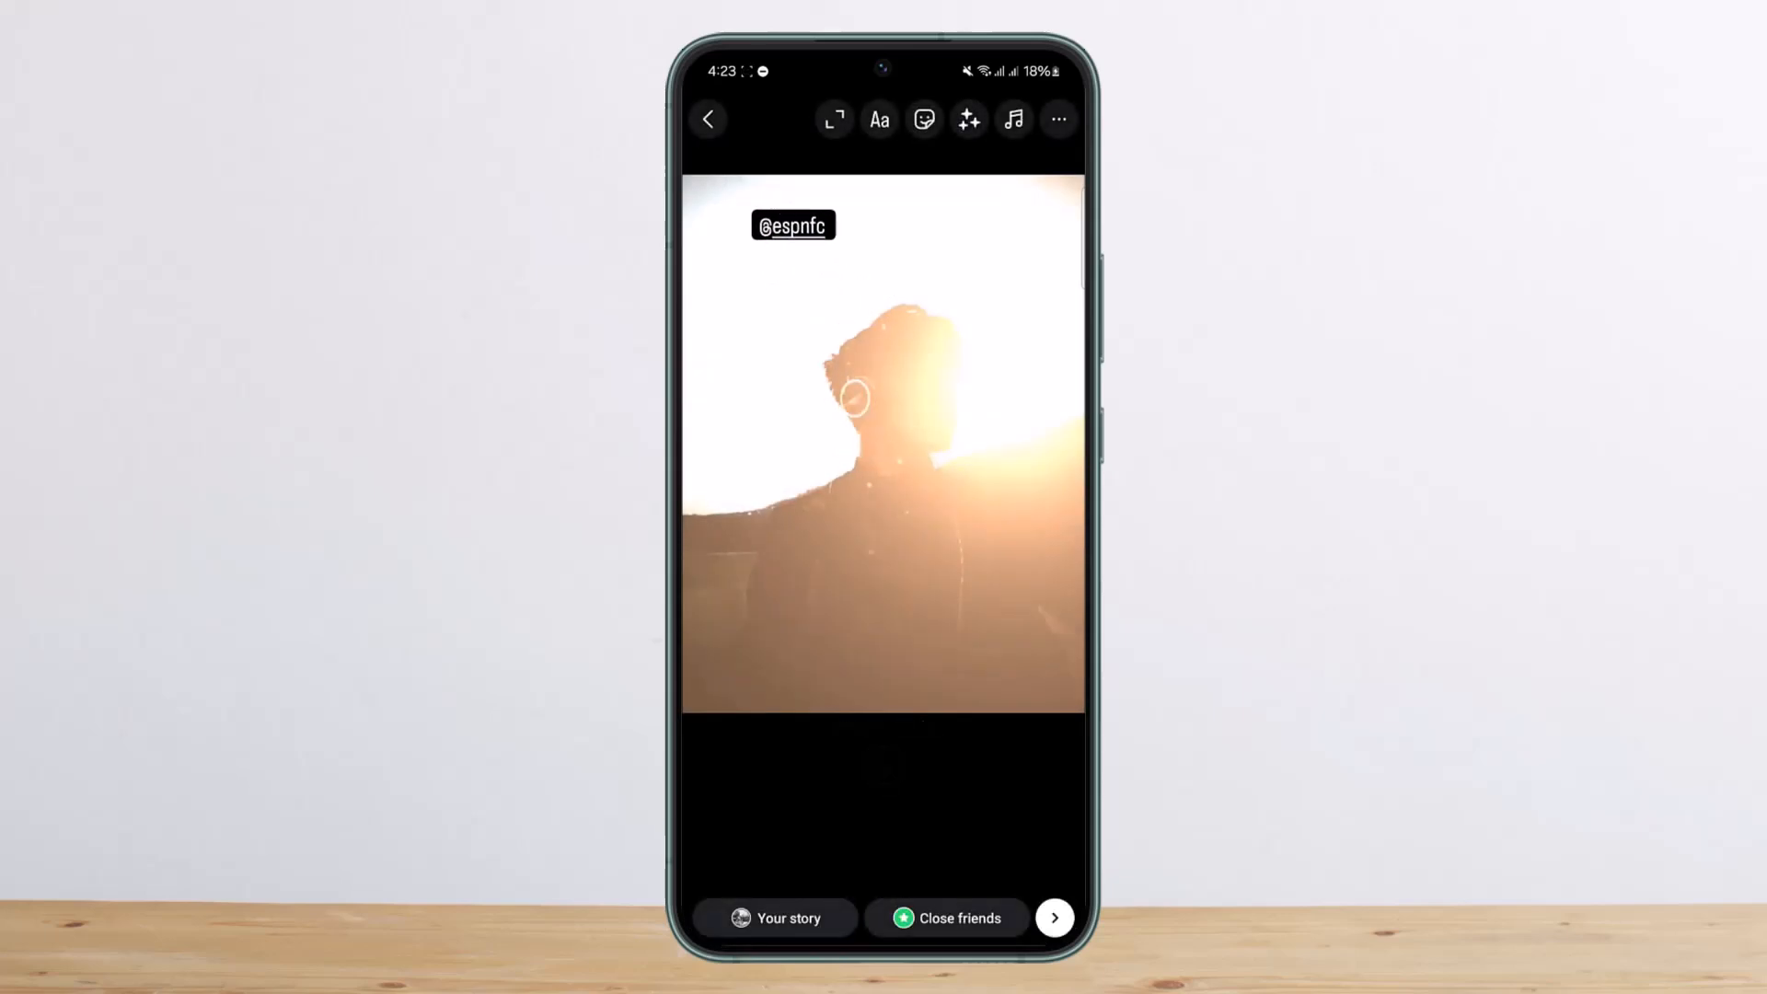
pyautogui.moveTo(791, 224); pyautogui.dragTo(930, 728)
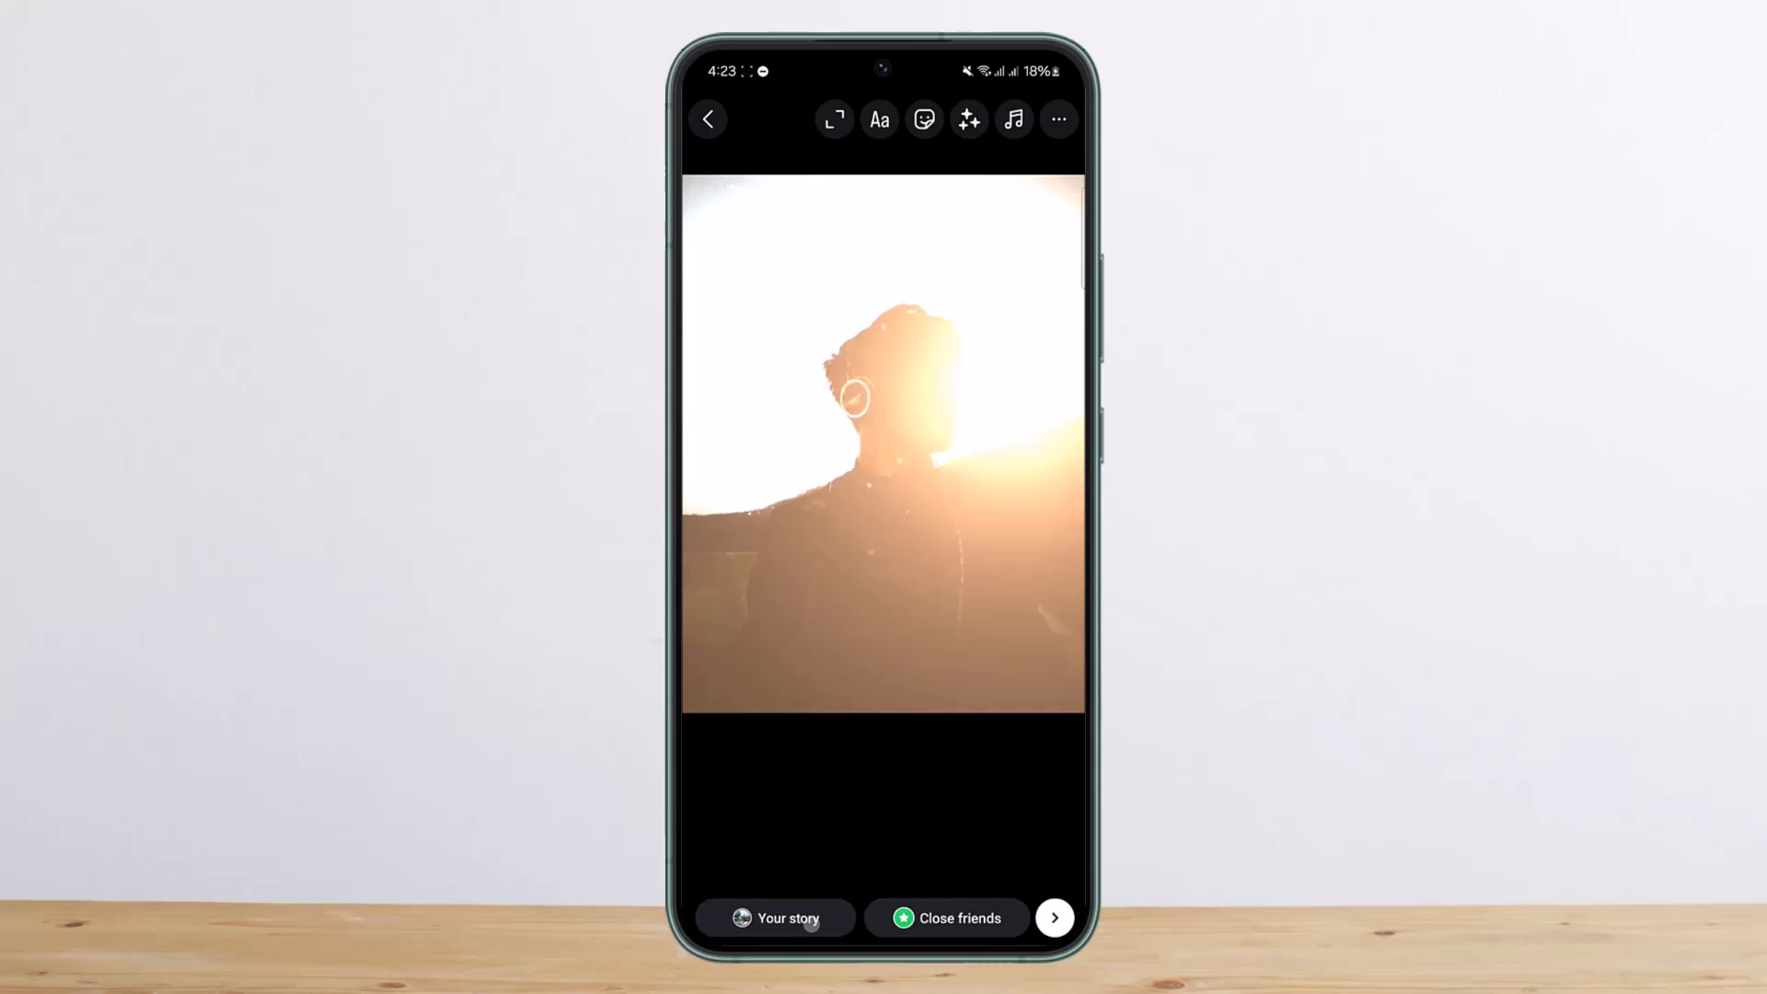
# Share the story to Your story and bring up the More options on the viewer
pyautogui.click(709, 120)
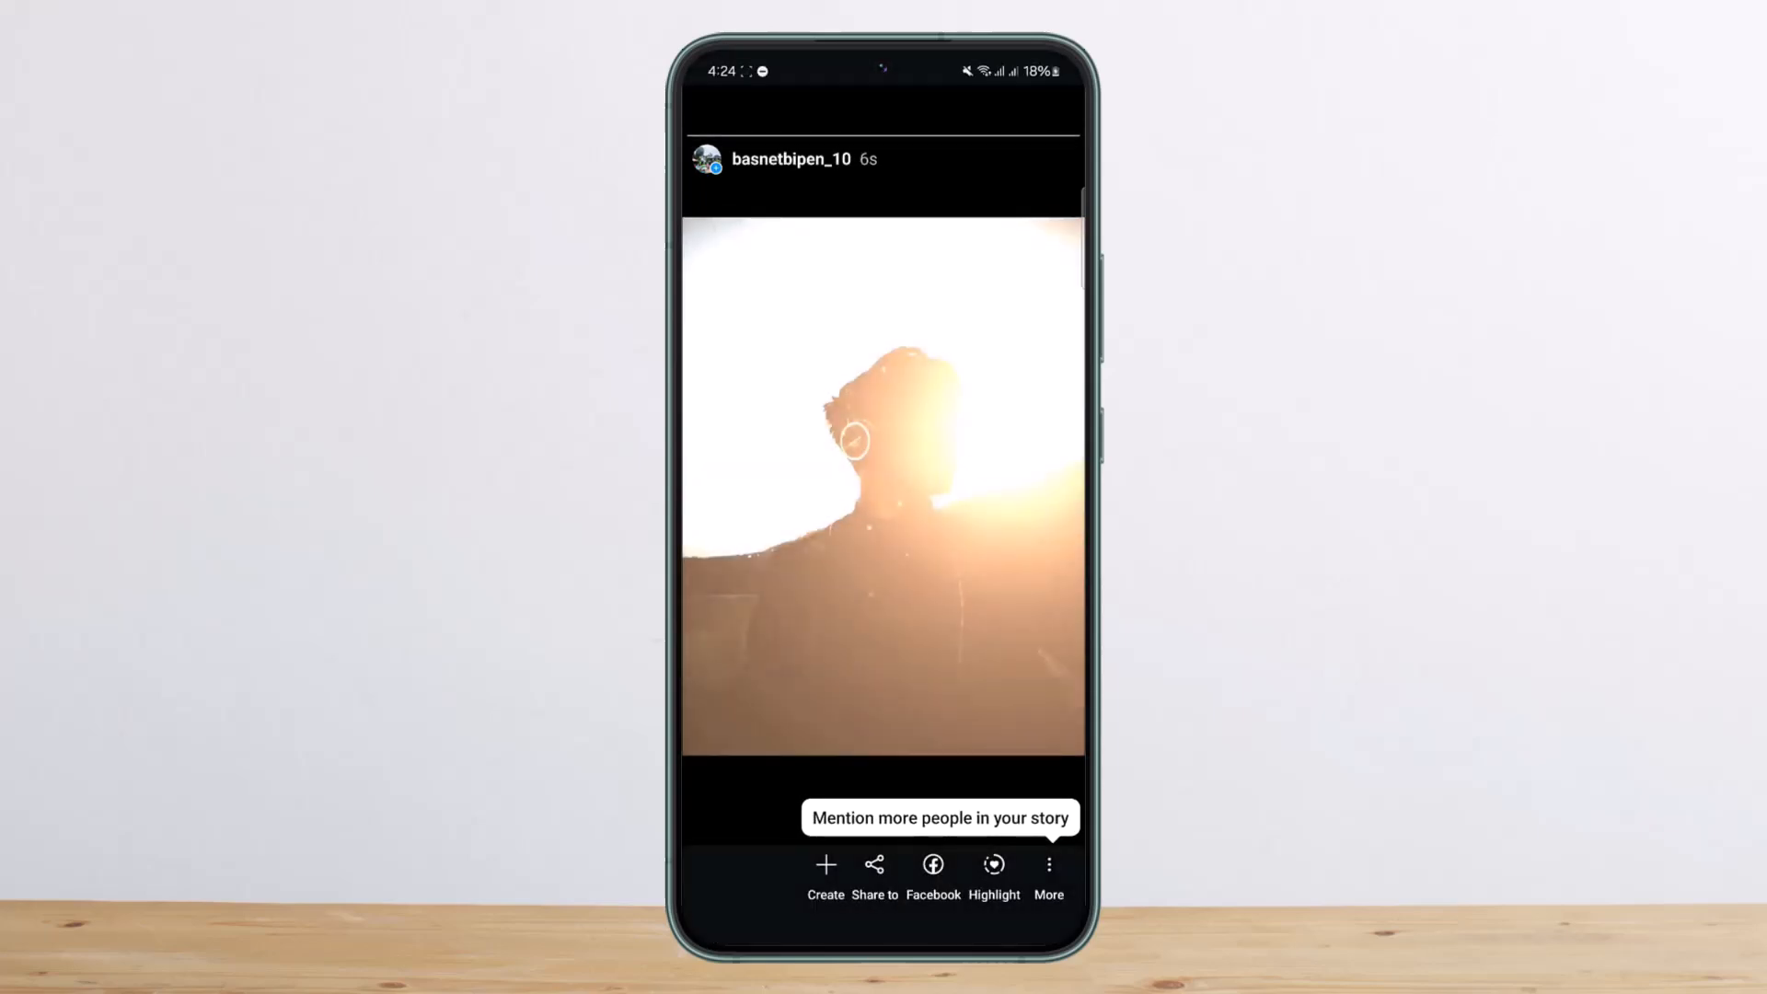
pyautogui.click(1048, 863)
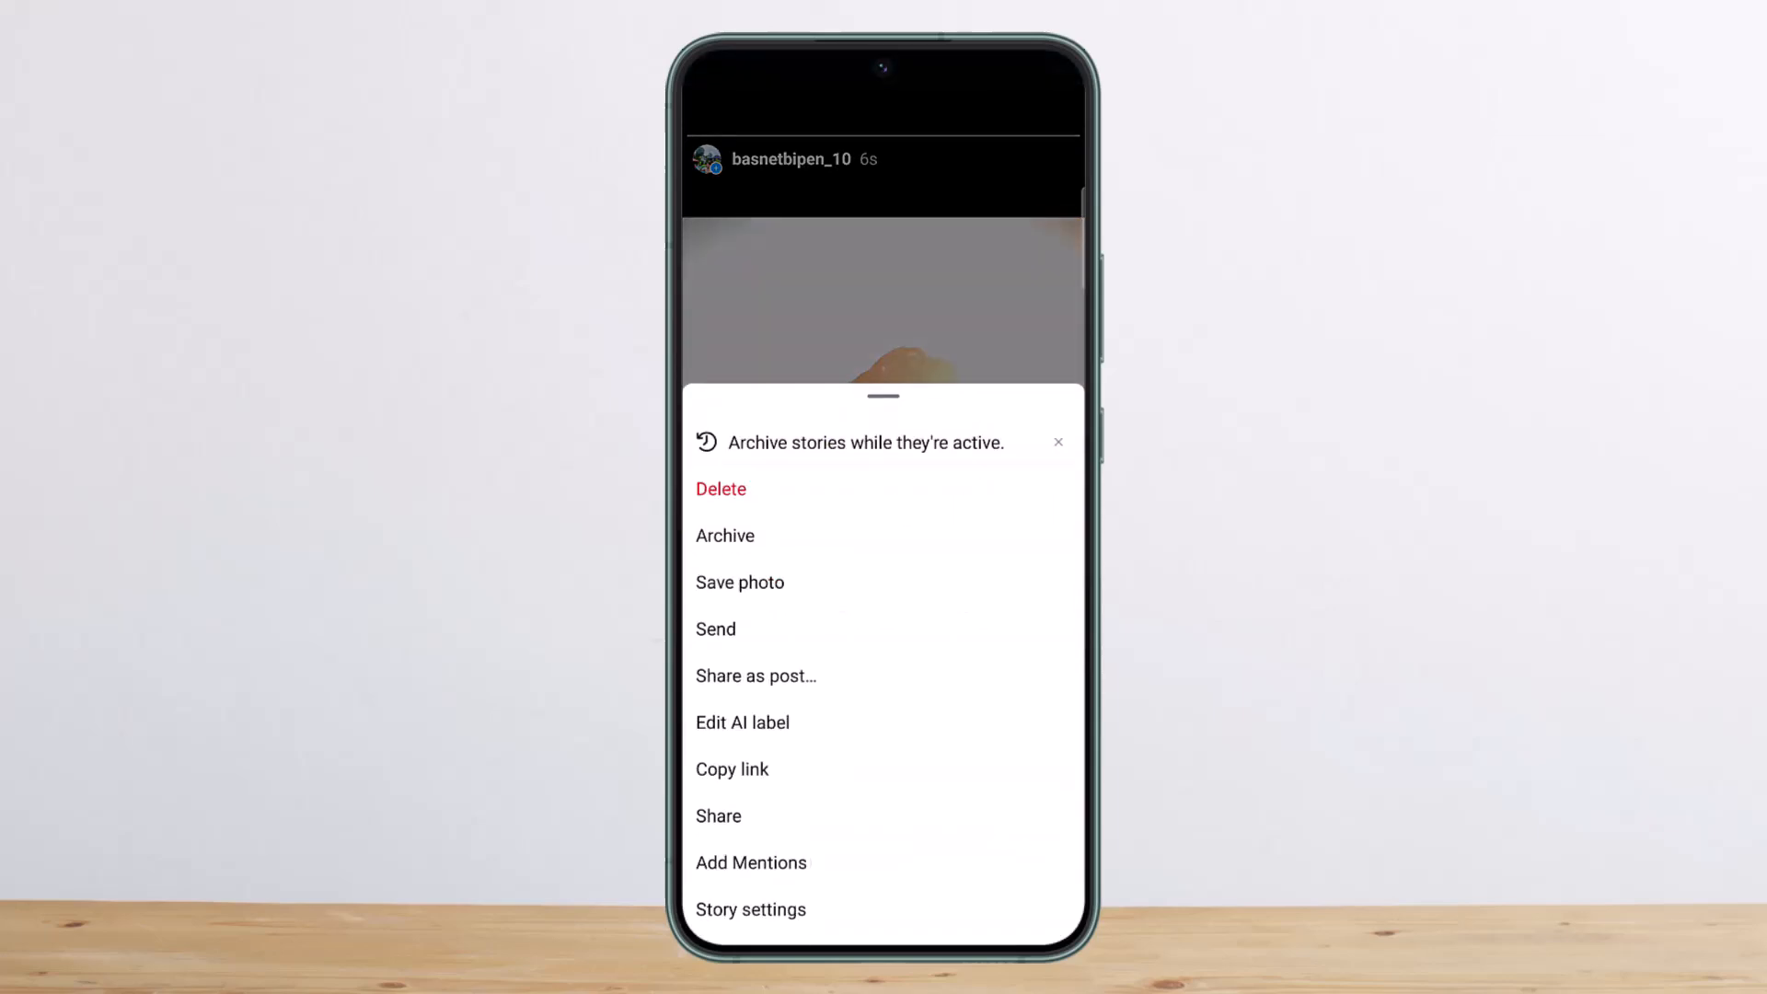
pyautogui.click(715, 629)
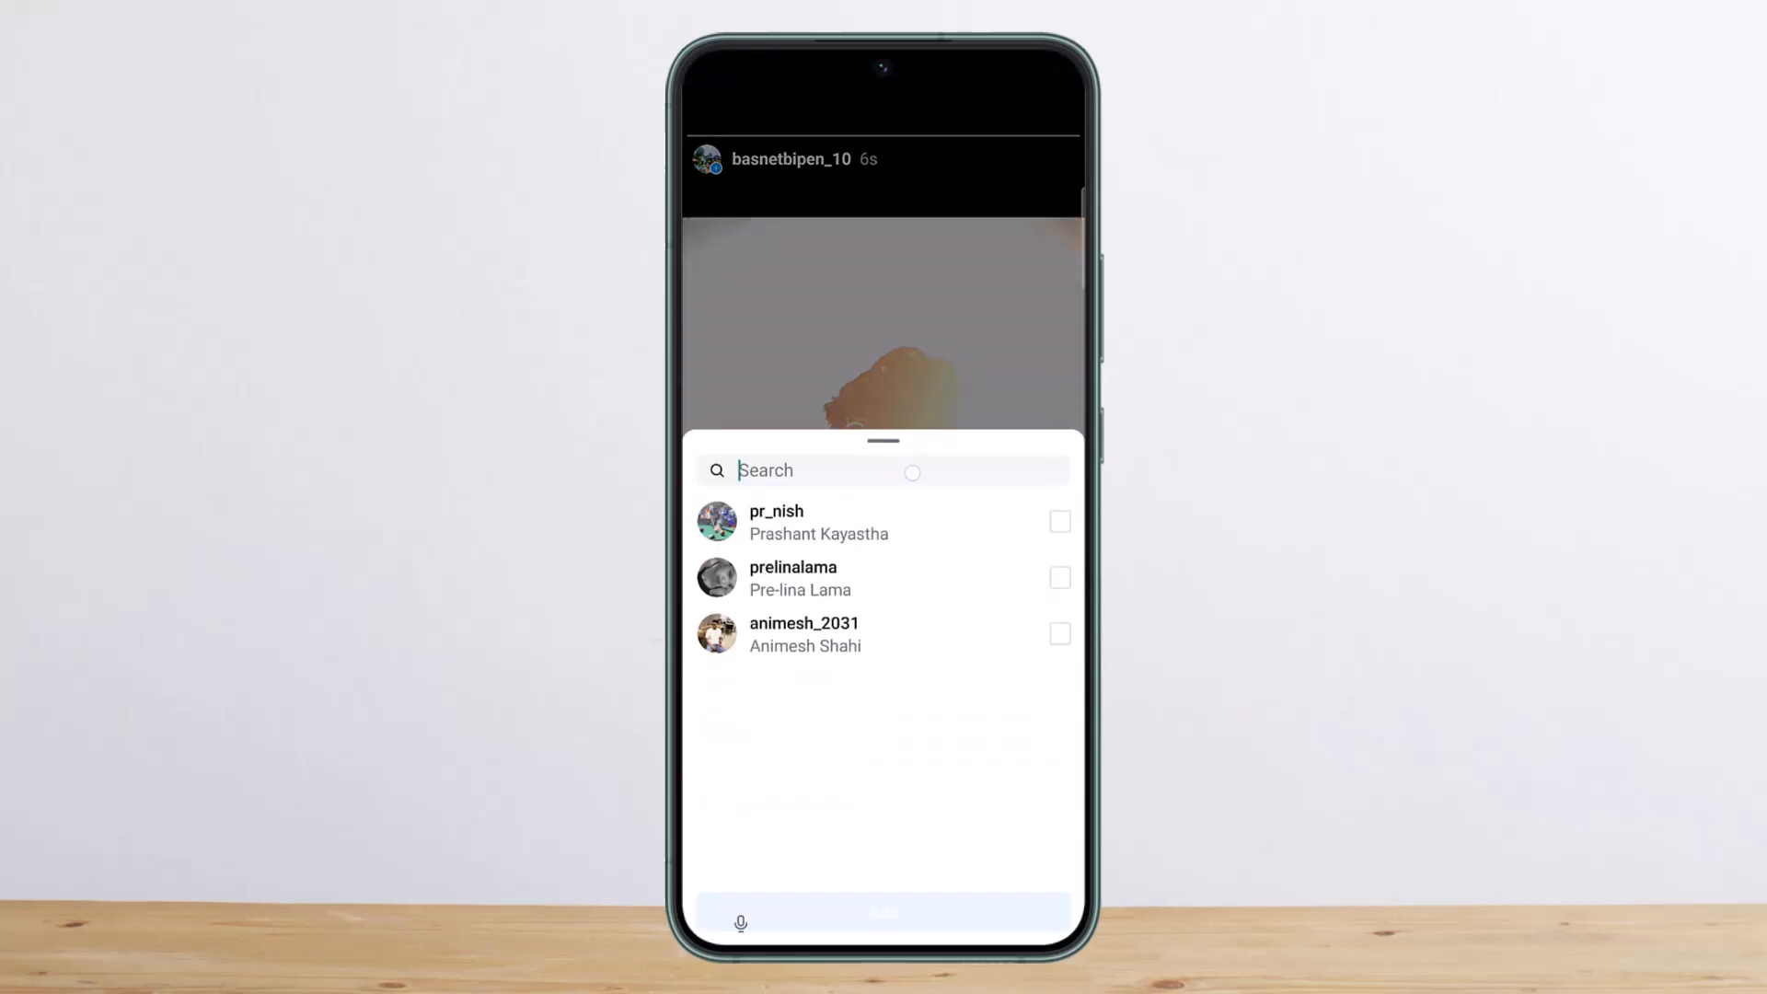
pyautogui.write('a')
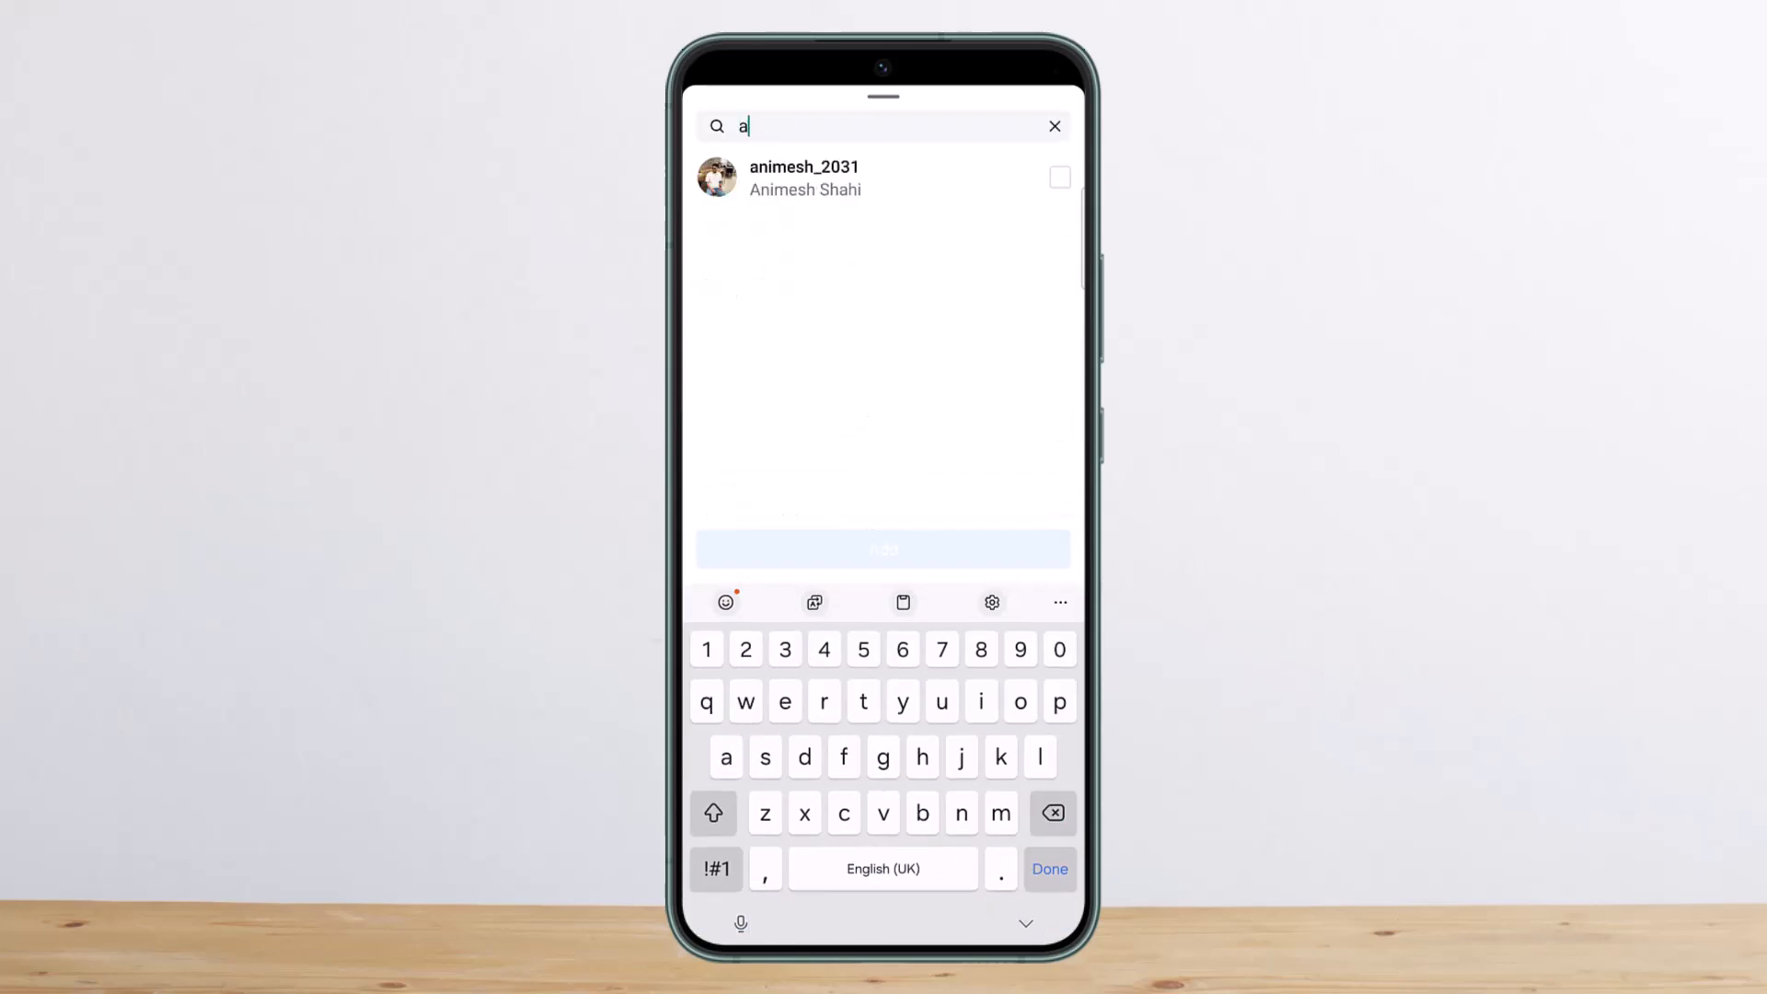
pyautogui.click(1059, 177)
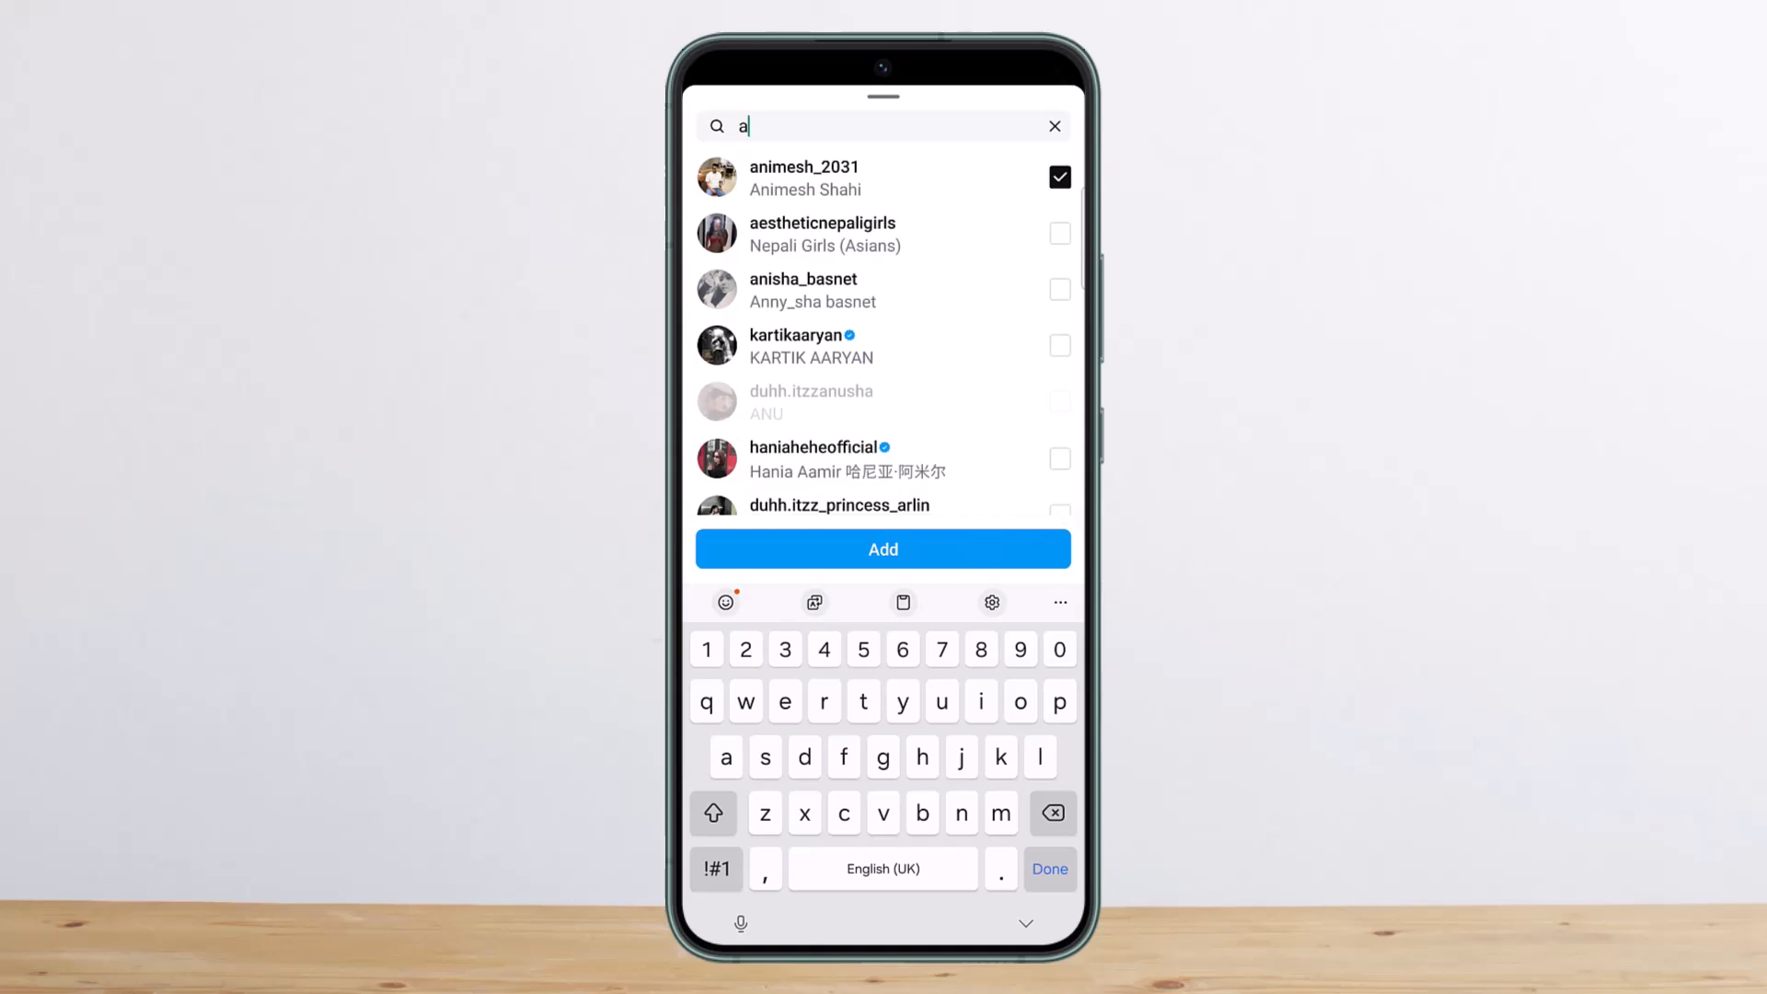
pyautogui.click(1053, 125)
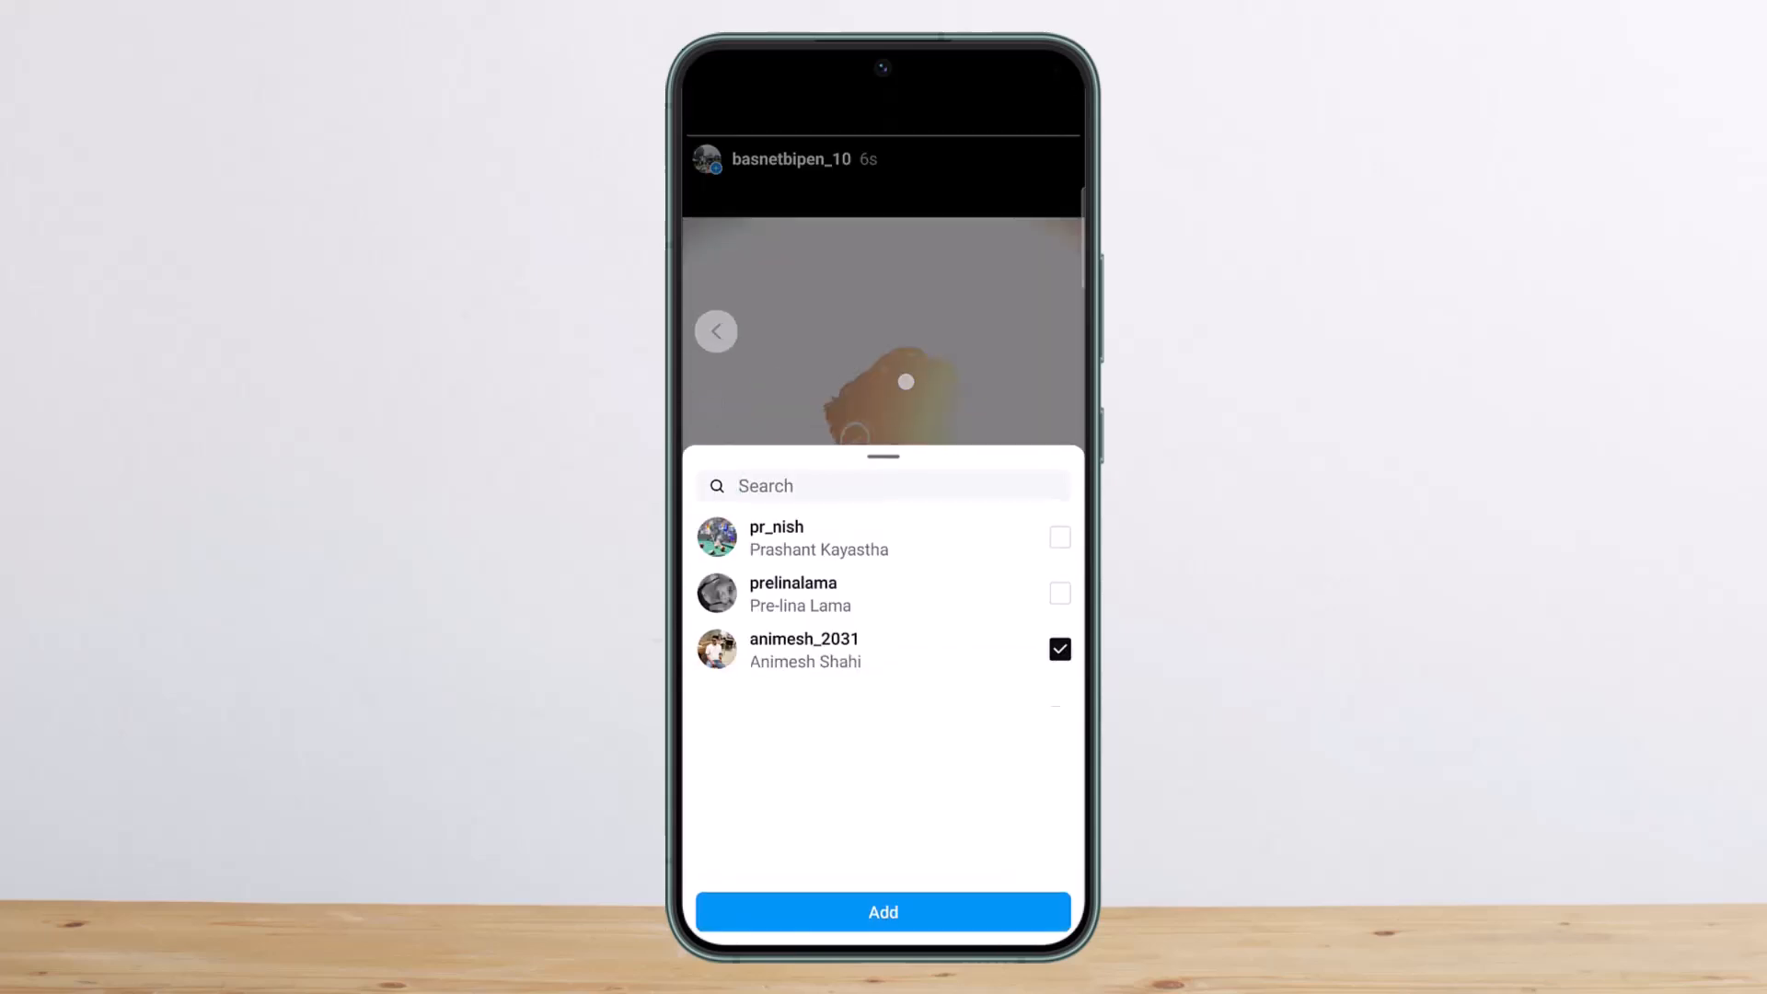
pyautogui.click(882, 911)
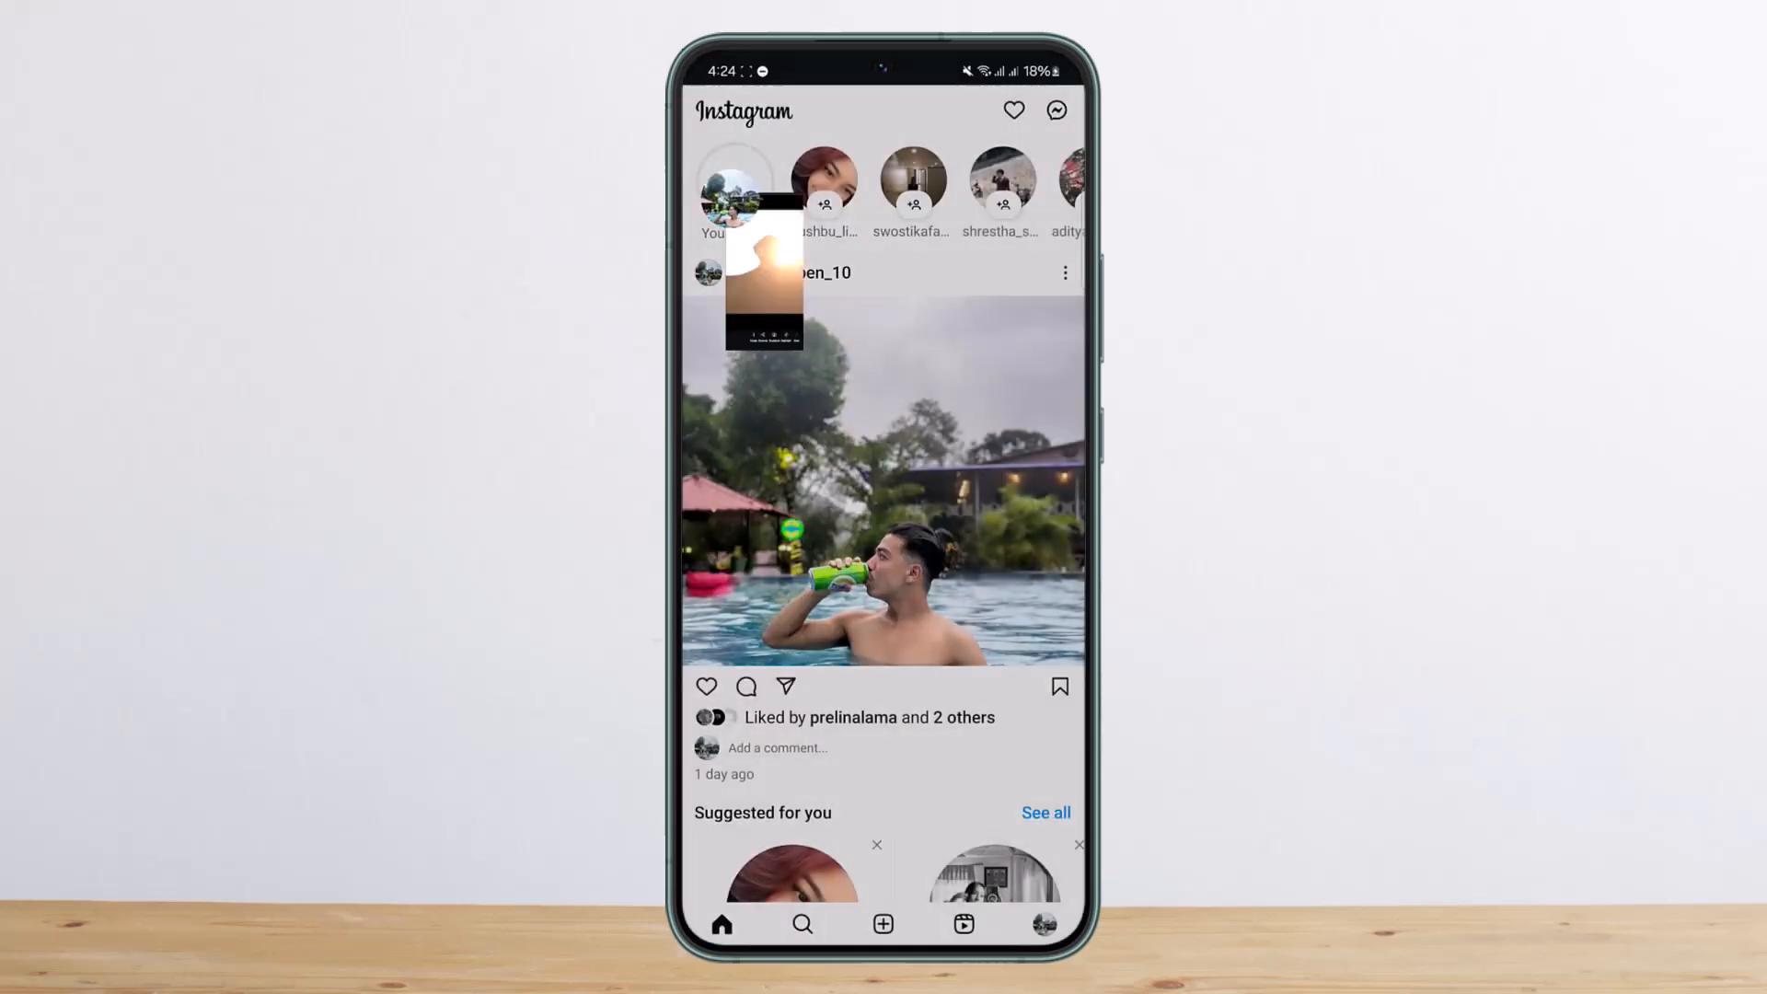